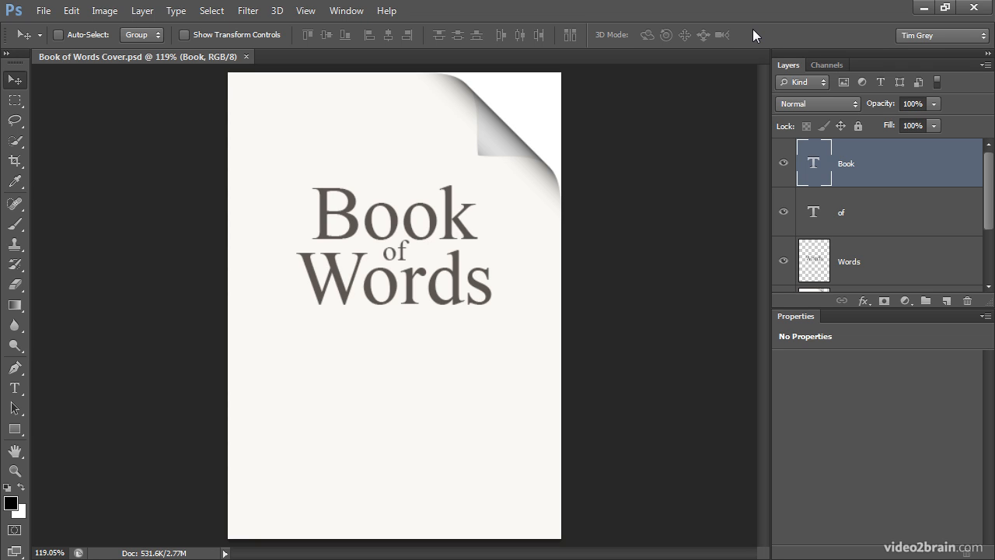
{"action": "mouse_move", "coordinate": [476, 216]}
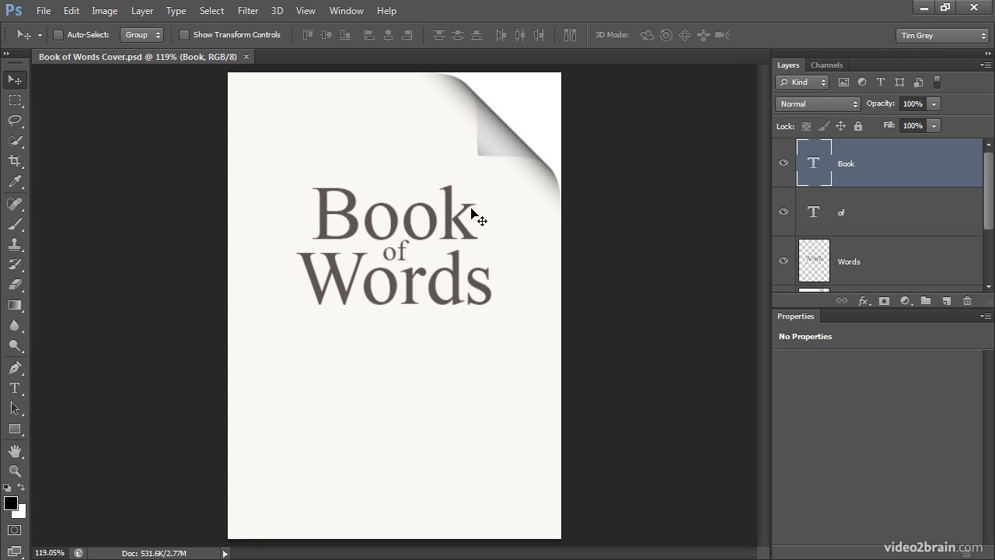
{"action": "mouse_move", "coordinate": [434, 292]}
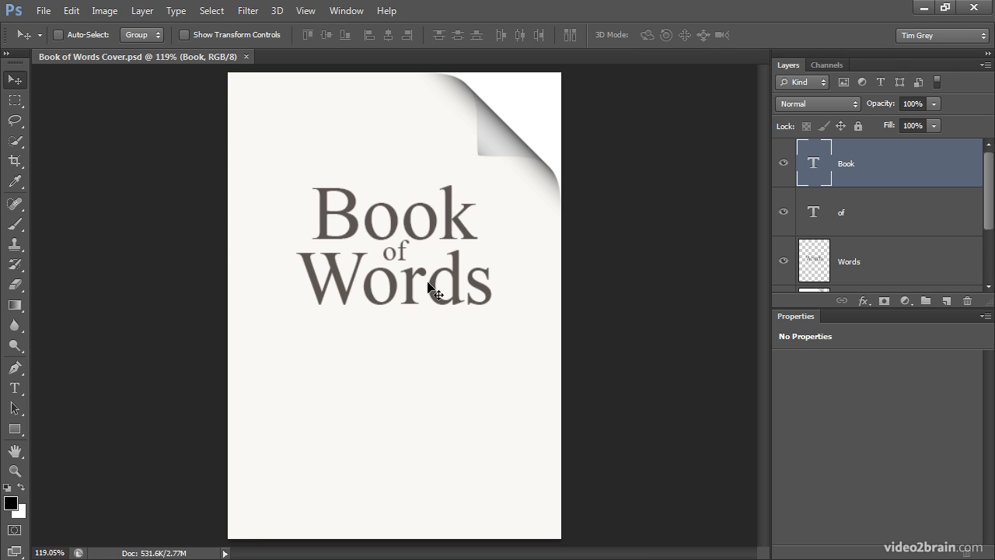
{"action": "mouse_move", "coordinate": [432, 258]}
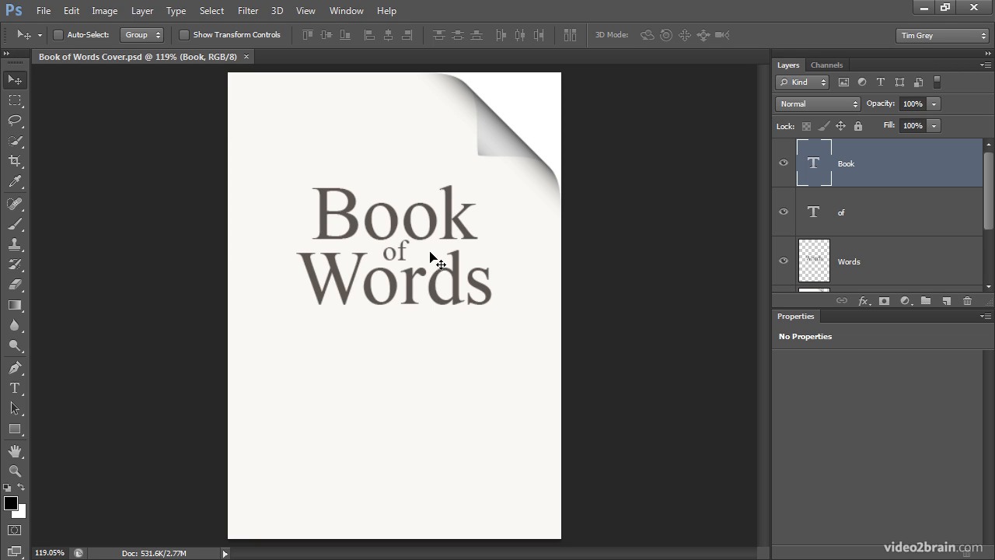
{"action": "mouse_move", "coordinate": [351, 286]}
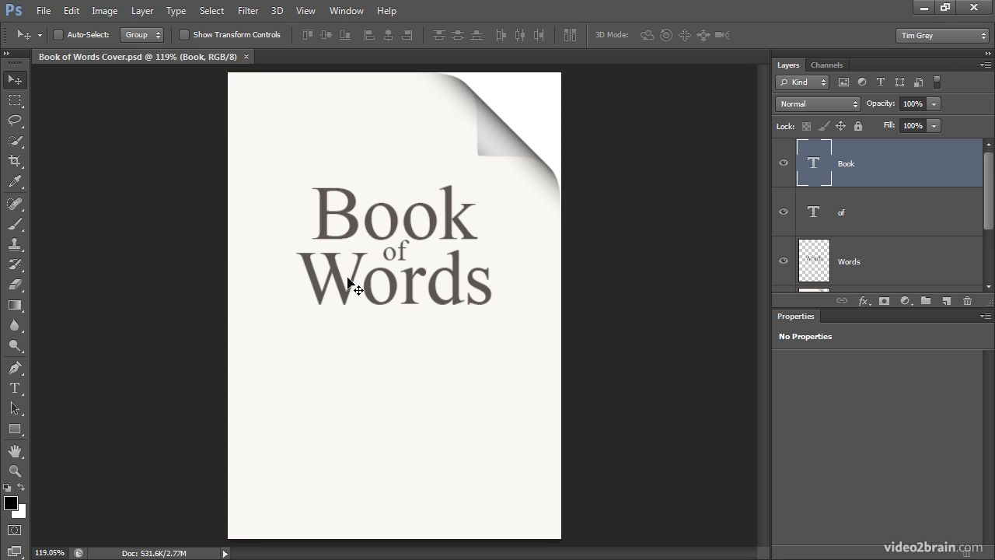
{"action": "mouse_move", "coordinate": [453, 286]}
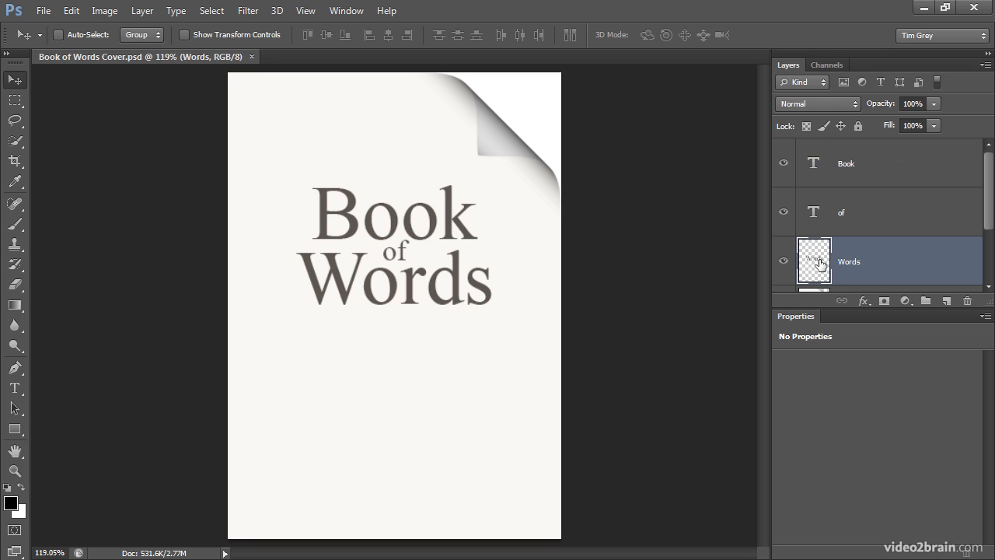
{"action": "mouse_move", "coordinate": [97, 40]}
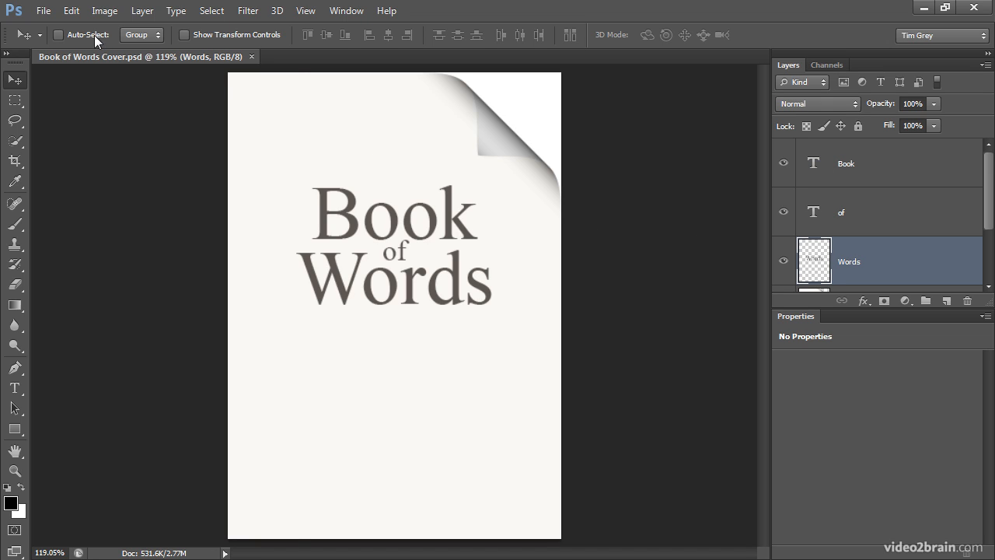
Step: Free Transform the rasterized Words layer, scaling it up until it runs off the right edge
{"action": "left_click", "coordinate": [71, 9]}
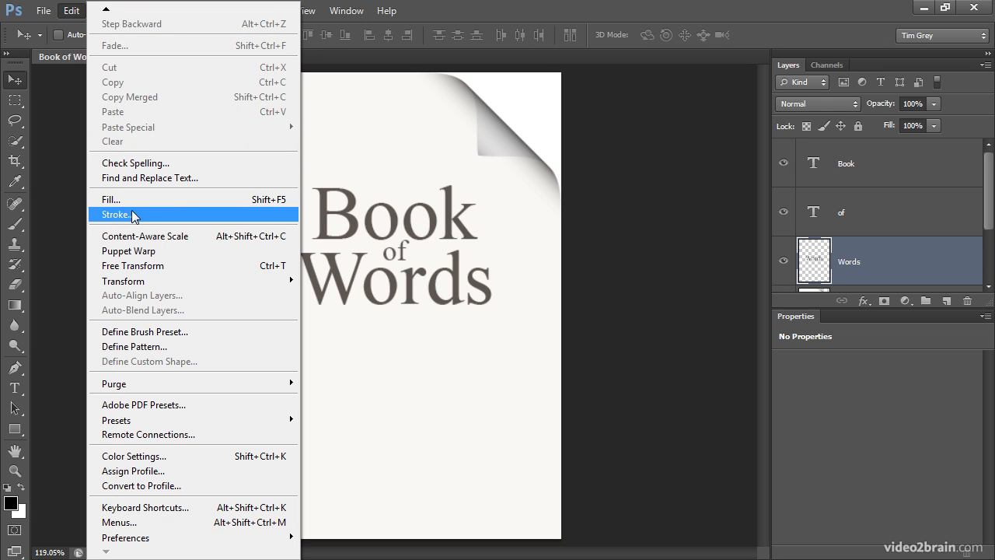
{"action": "left_click", "coordinate": [134, 264]}
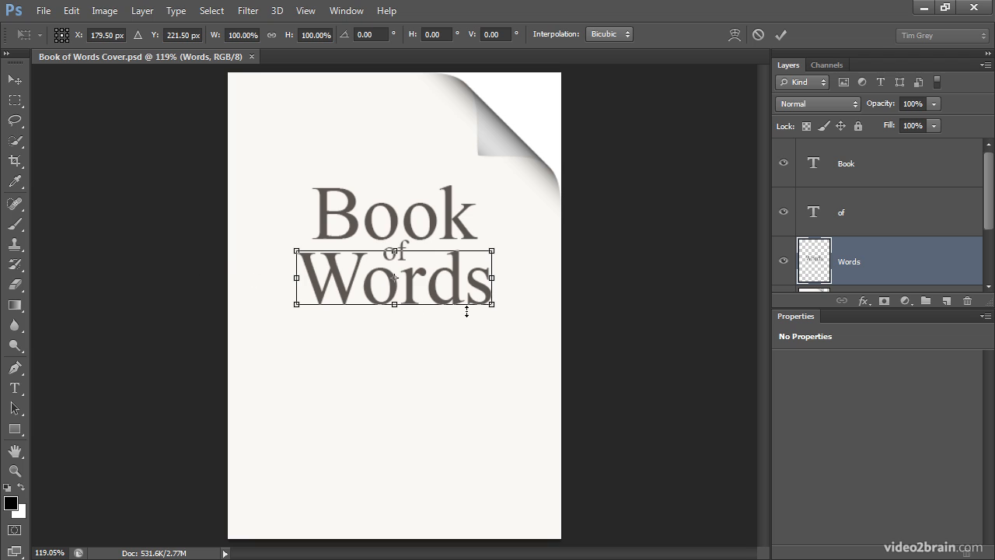
{"action": "left_click_drag", "start_coordinate": [495, 301], "coordinate": [504, 317]}
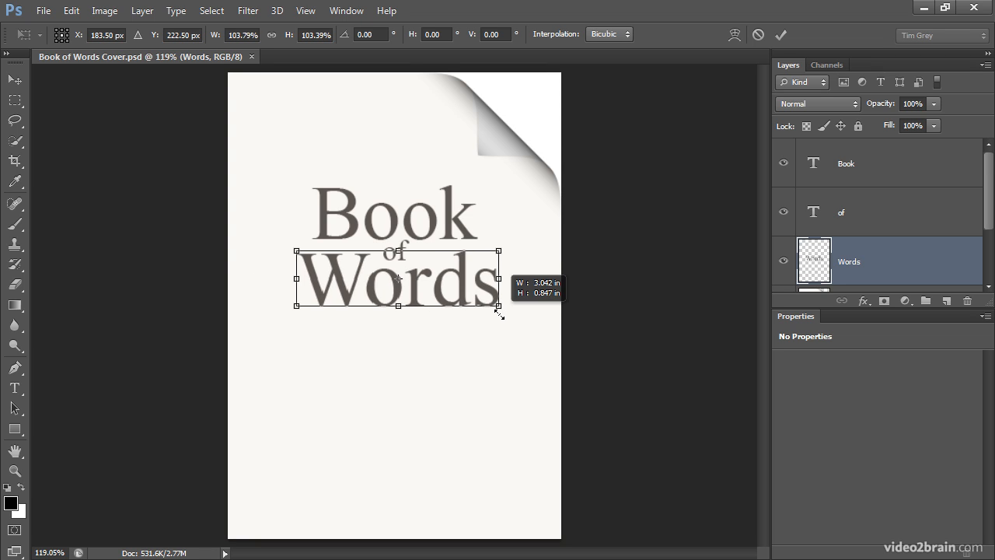
{"action": "left_click_drag", "start_coordinate": [500, 318], "coordinate": [612, 345]}
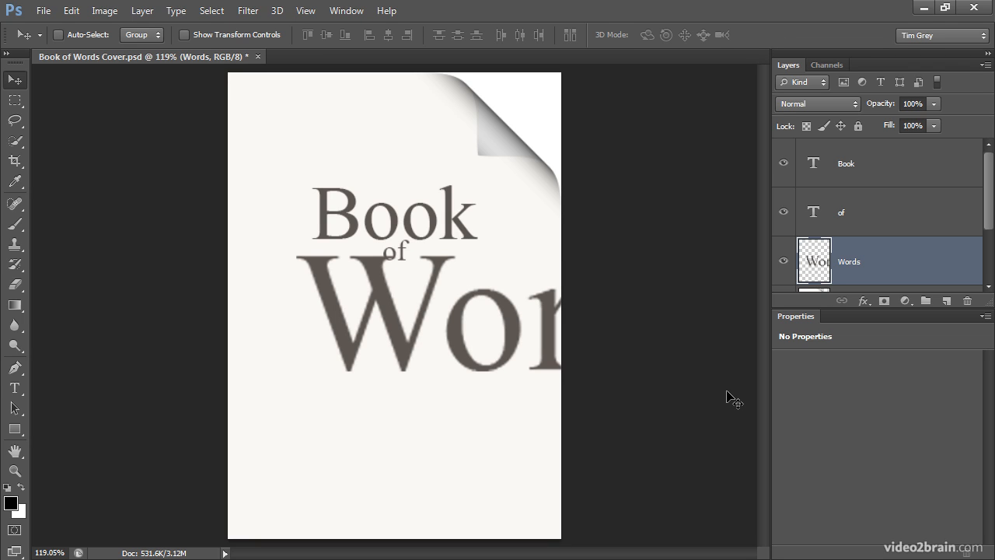
{"action": "mouse_move", "coordinate": [520, 397]}
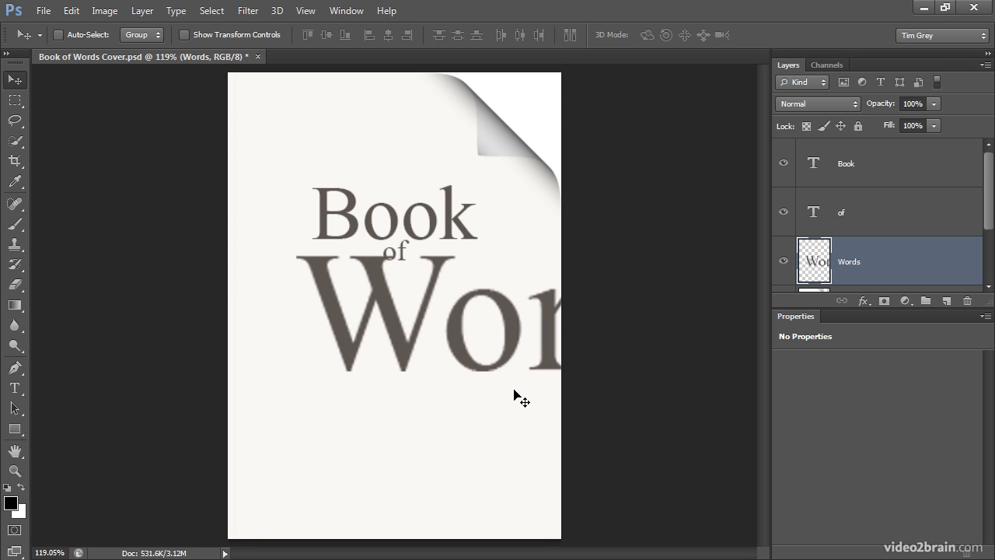
{"action": "mouse_move", "coordinate": [413, 333]}
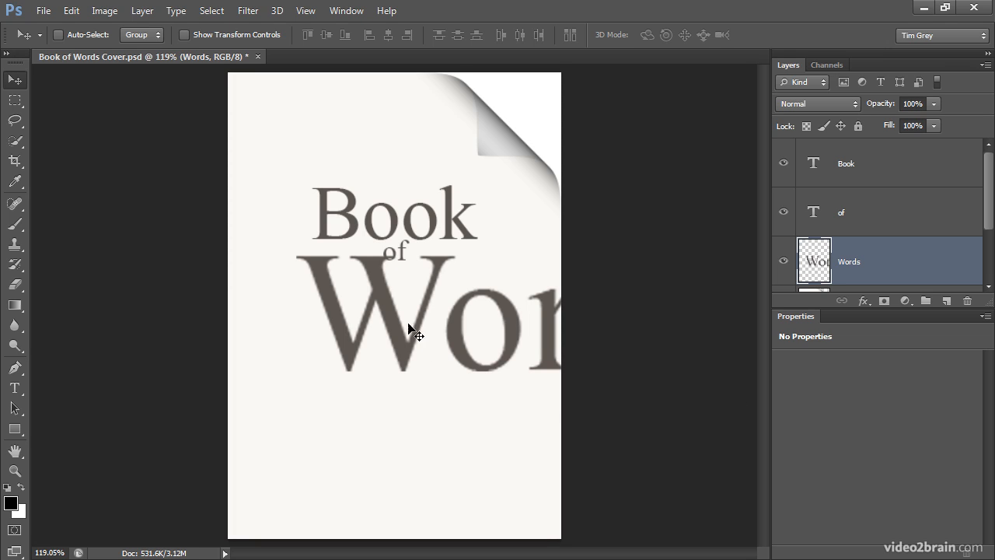
{"action": "mouse_move", "coordinate": [349, 345]}
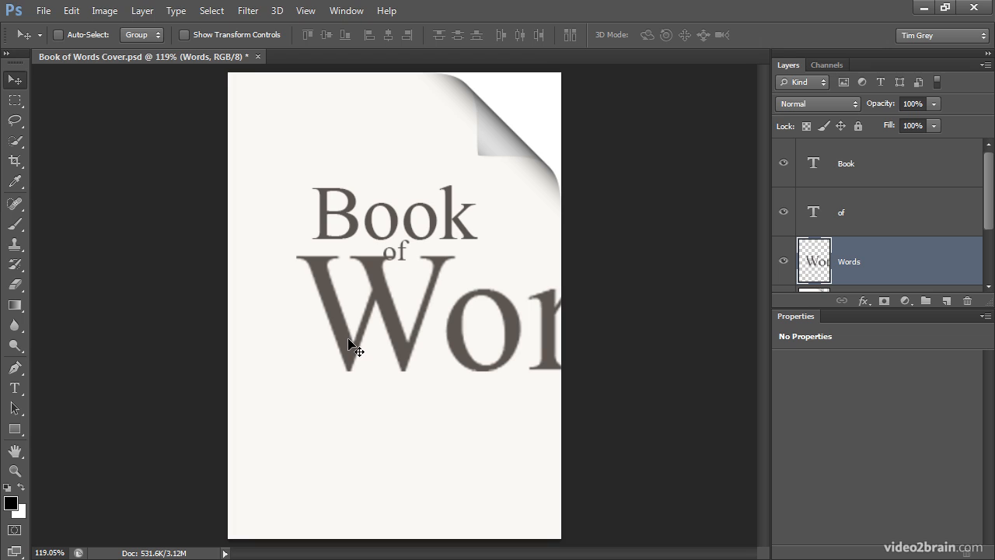
{"action": "mouse_move", "coordinate": [345, 312]}
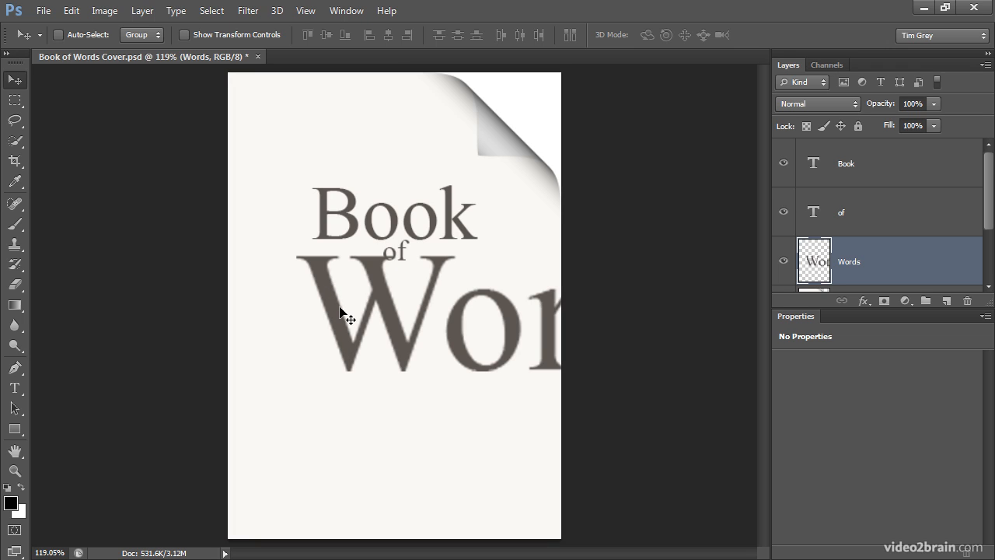
{"action": "mouse_move", "coordinate": [786, 174]}
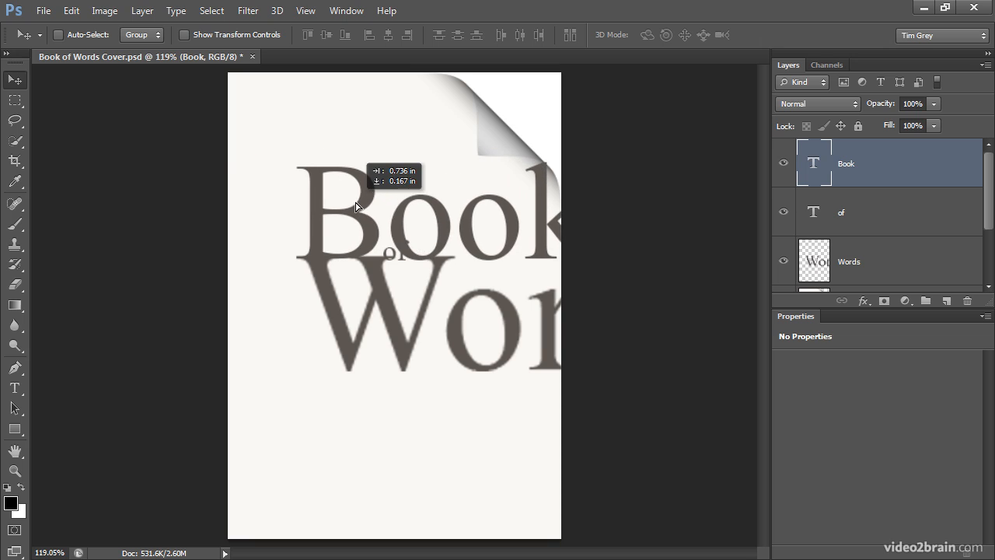
Step: Drag the Book text down until it overlaps the lower half of the enlarged Words
{"action": "left_click_drag", "start_coordinate": [358, 205], "coordinate": [370, 267]}
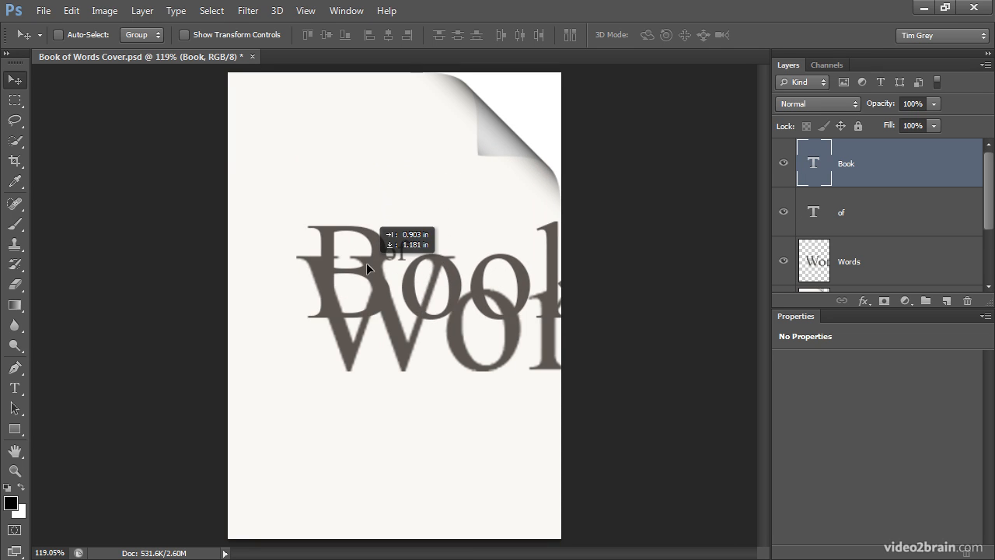
{"action": "left_click_drag", "start_coordinate": [370, 267], "coordinate": [314, 346]}
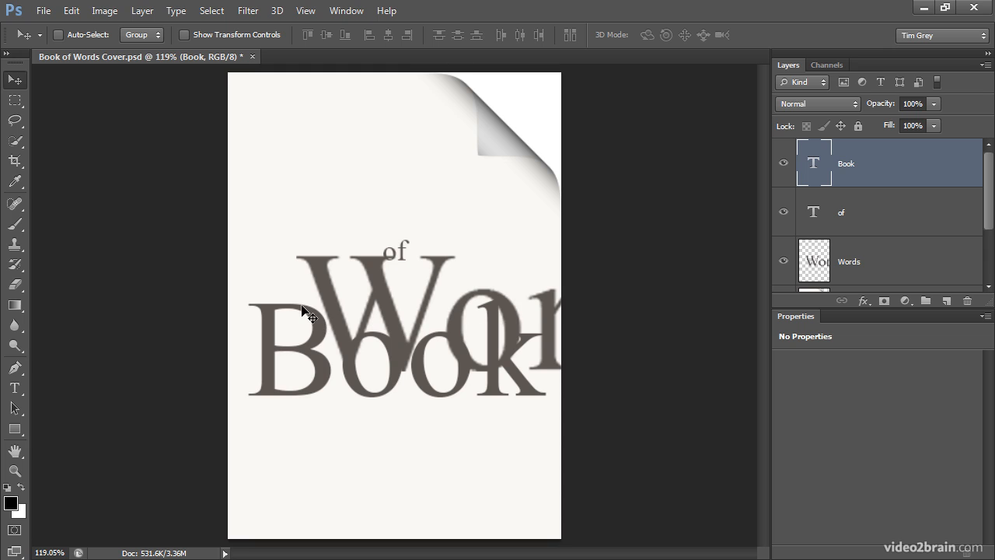
{"action": "mouse_move", "coordinate": [329, 325]}
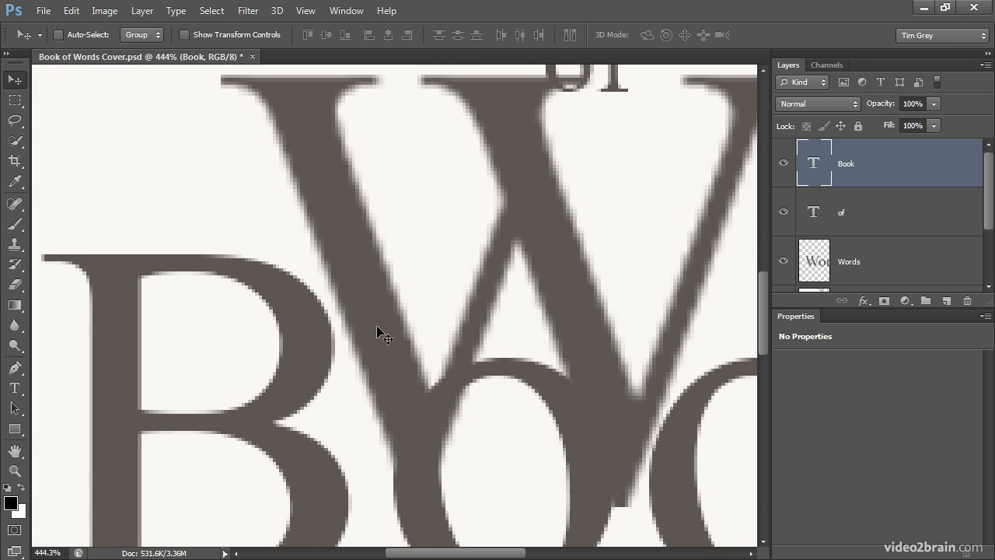
{"action": "mouse_move", "coordinate": [345, 320]}
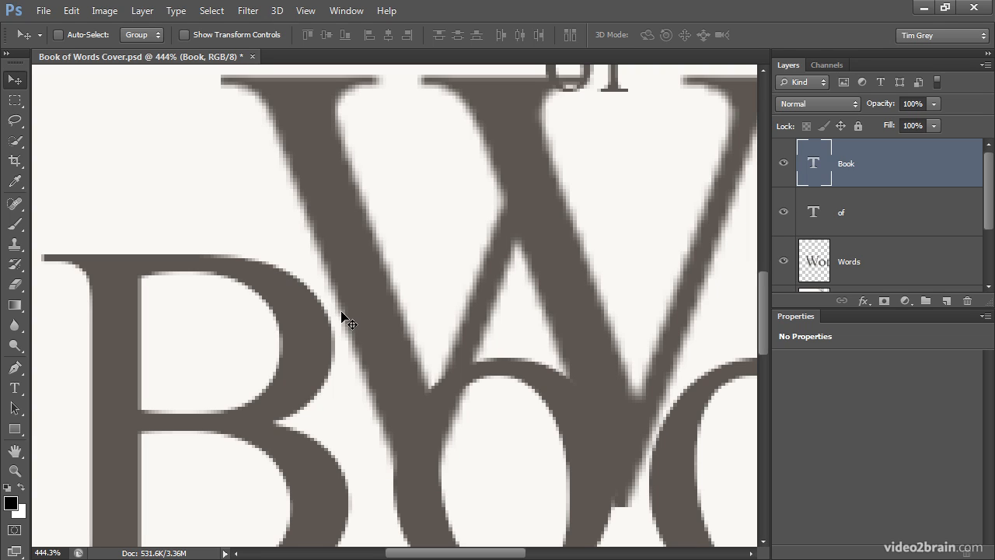
{"action": "mouse_move", "coordinate": [345, 339]}
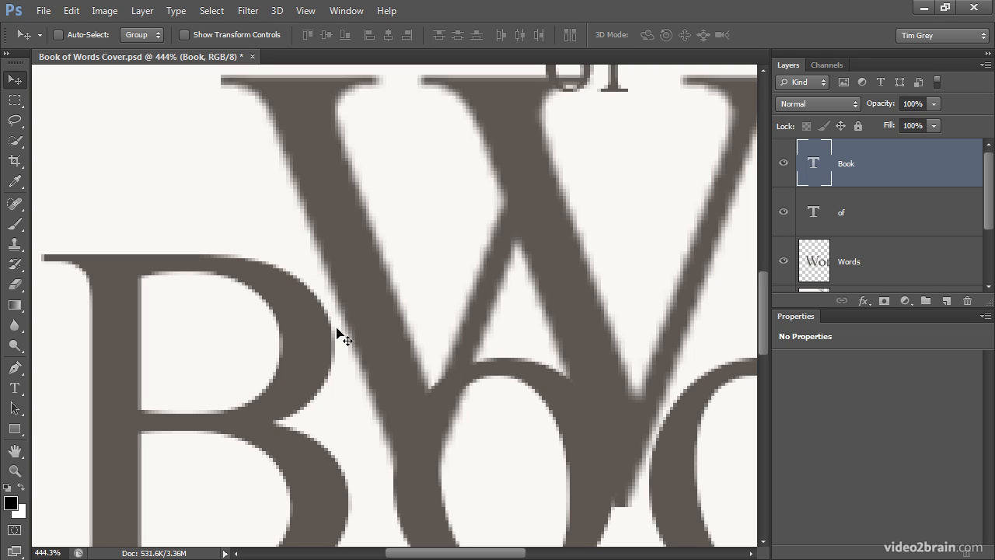
{"action": "mouse_move", "coordinate": [382, 401]}
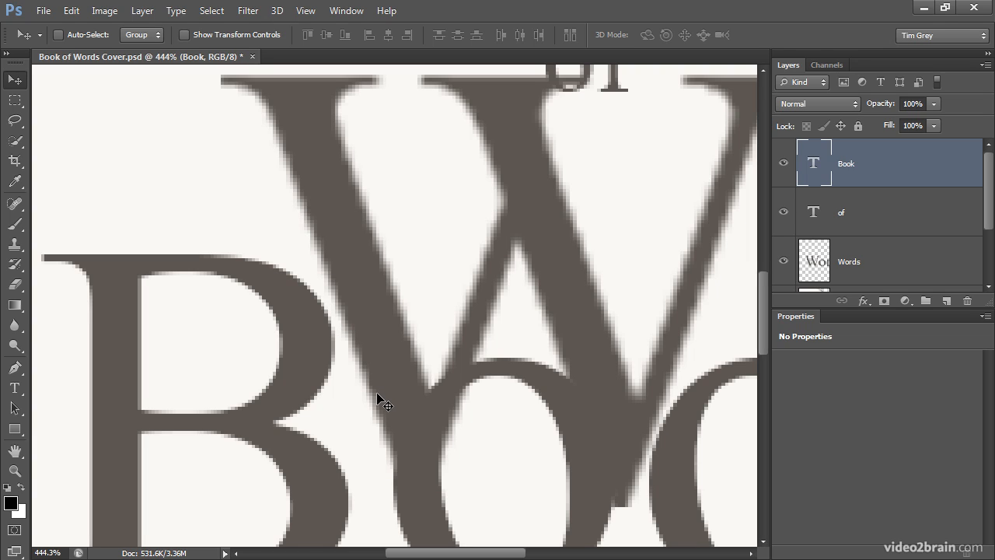
{"action": "mouse_move", "coordinate": [345, 286]}
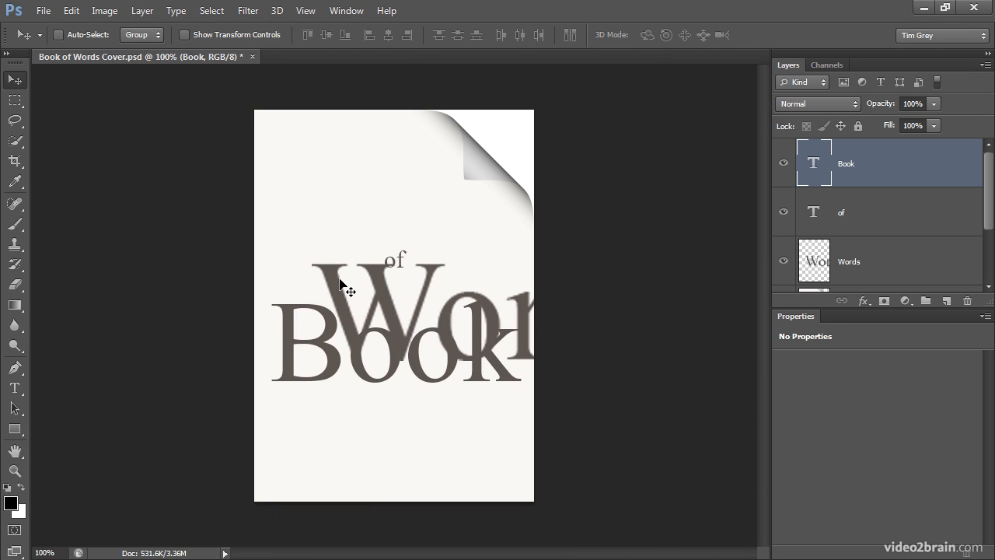
{"action": "mouse_move", "coordinate": [333, 319]}
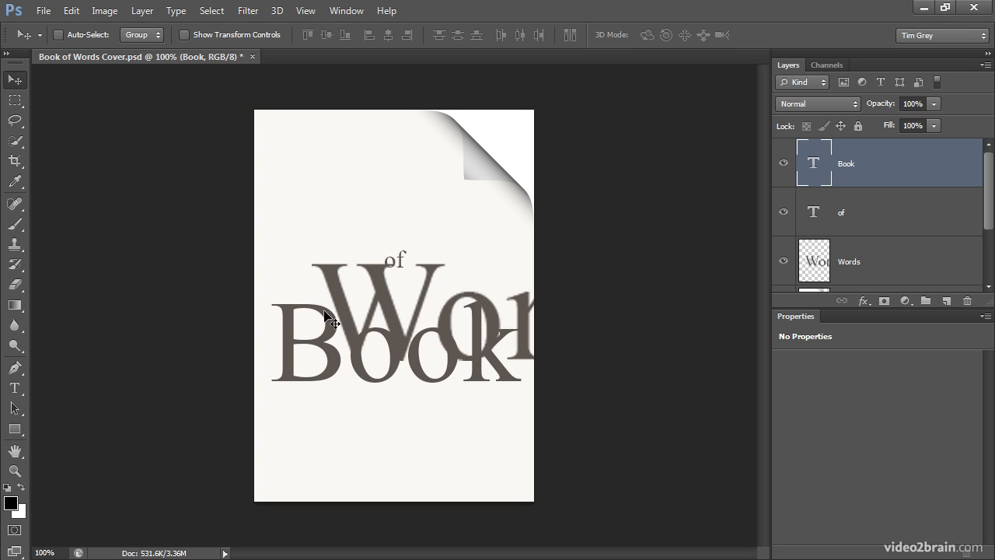
{"action": "mouse_move", "coordinate": [333, 327]}
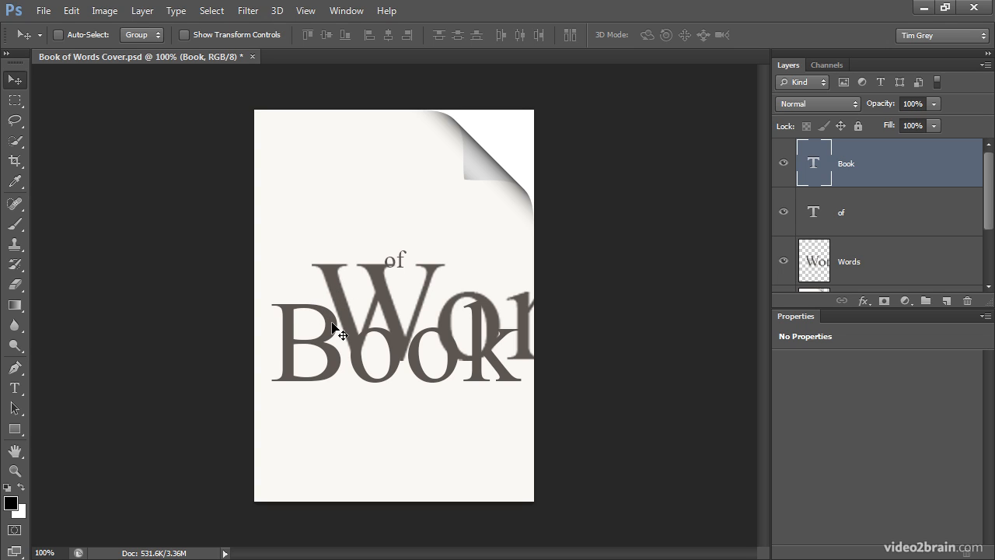
{"action": "mouse_move", "coordinate": [351, 302]}
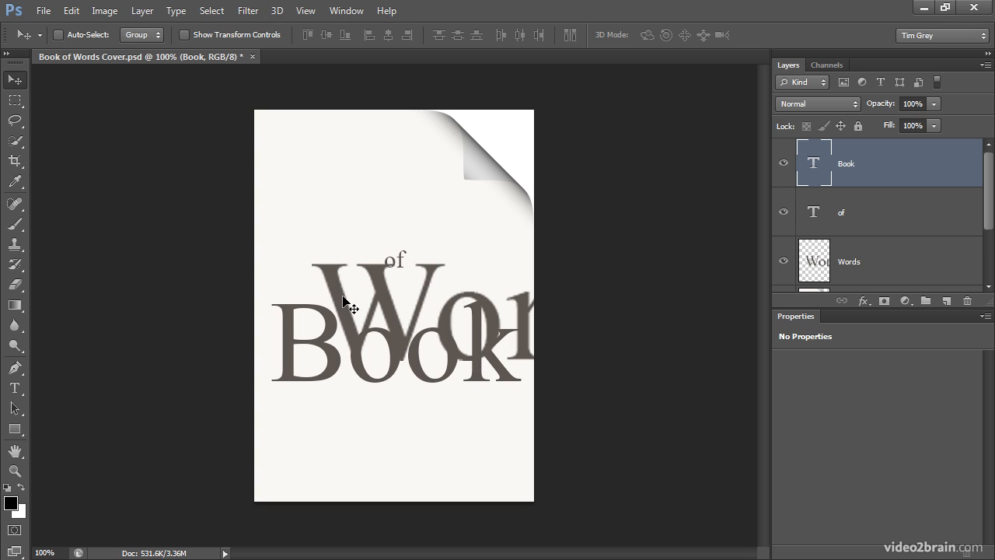
{"action": "mouse_move", "coordinate": [356, 332]}
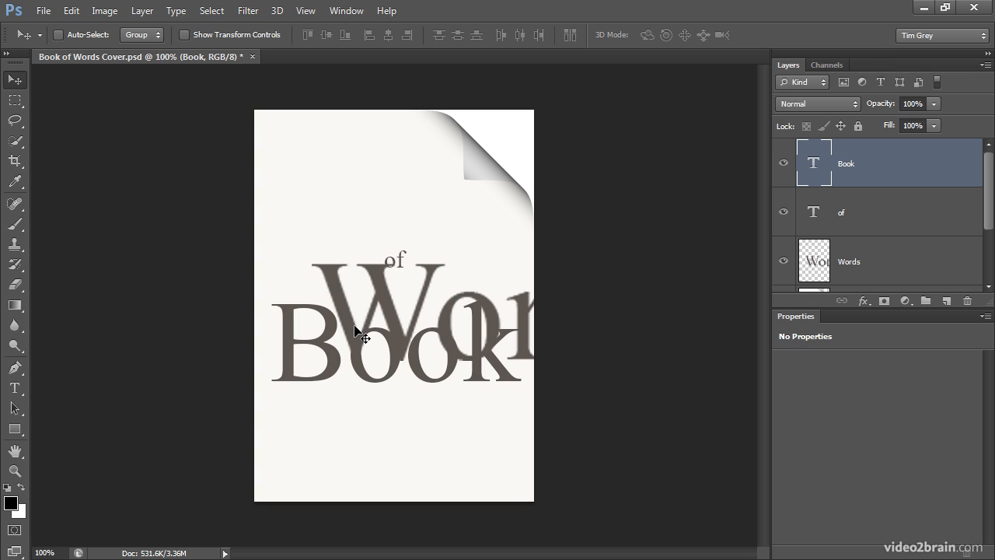
Step: Drag Book back up above 'of' and Words to form a stacked title near the page top
{"action": "left_click_drag", "start_coordinate": [355, 334], "coordinate": [333, 298]}
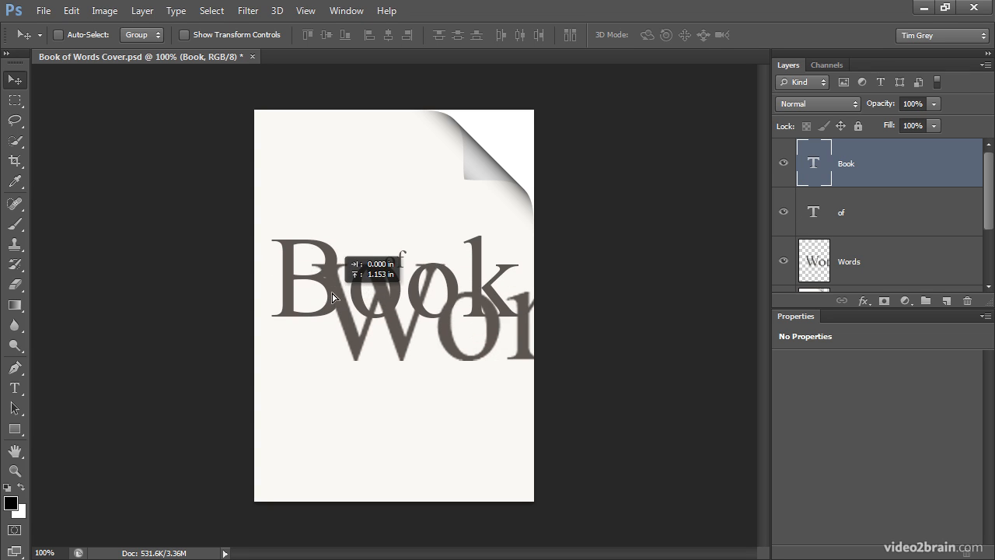
{"action": "left_click_drag", "start_coordinate": [335, 295], "coordinate": [458, 233]}
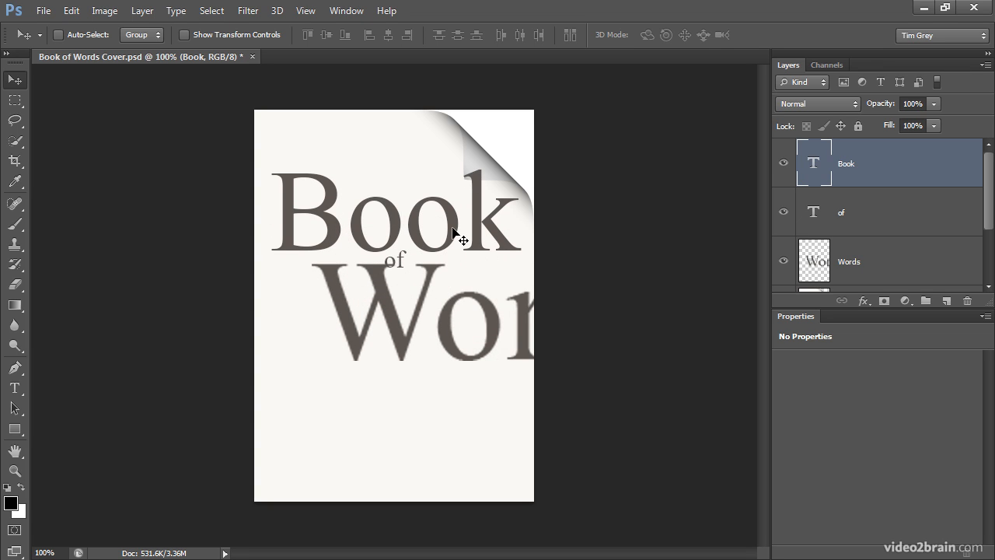